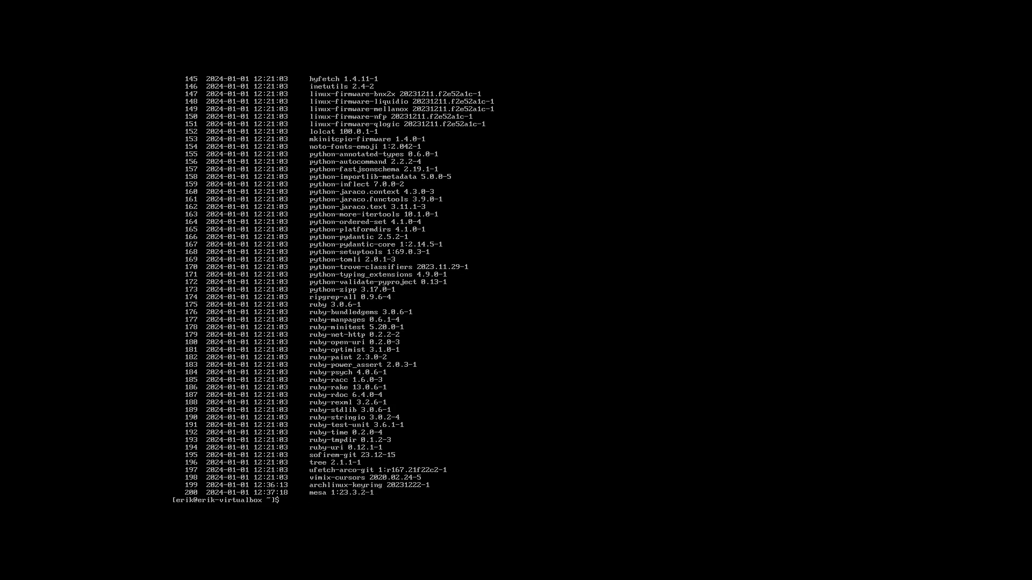
{"action": "mouse_move", "coordinate": [282, 499]}
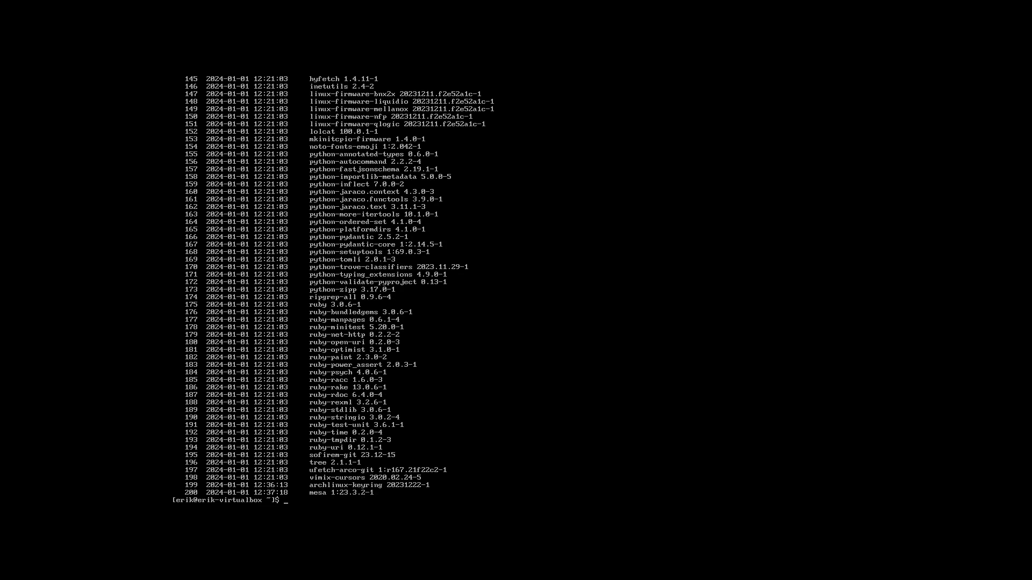
Start entering the 'sudo downgrade mesa' command at the console prompt.
{"action": "type", "text": "sudo downgrade mesa"}
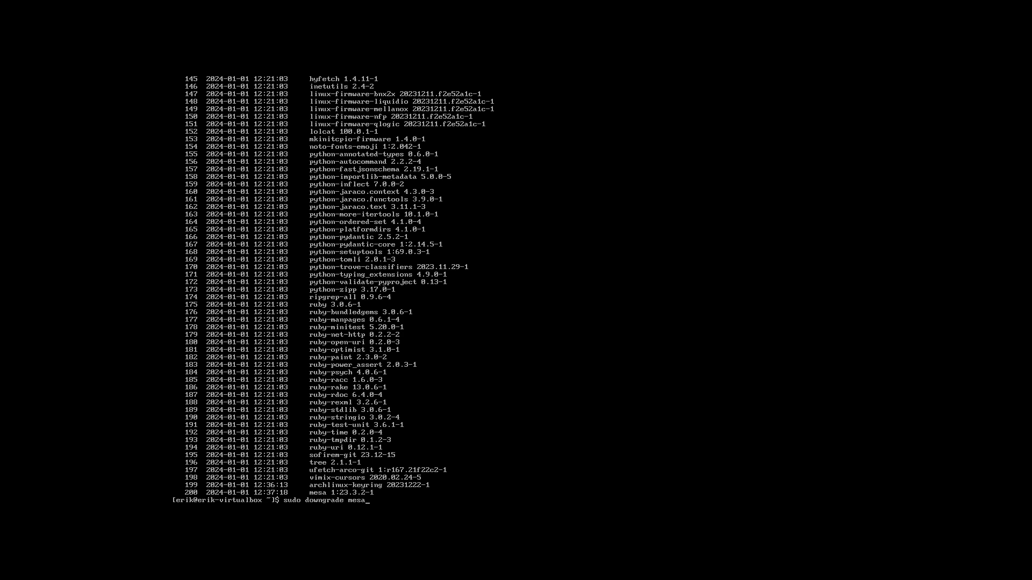
Run the downgrade, install mesa 1:23.3.1-1 and add mesa to IgnorePkg.
{"action": "key", "text": "Return"}
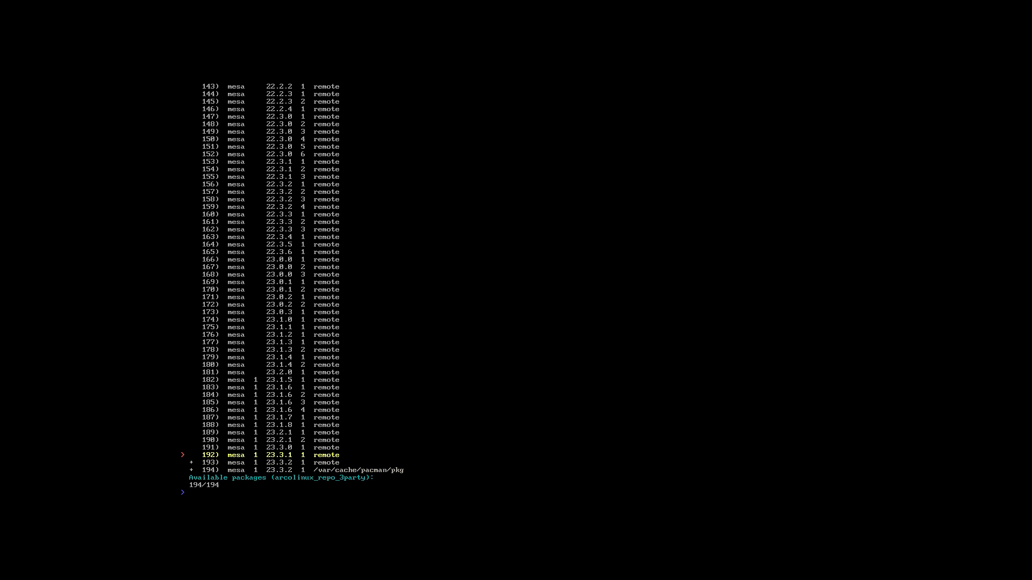
{"action": "key", "text": "Return"}
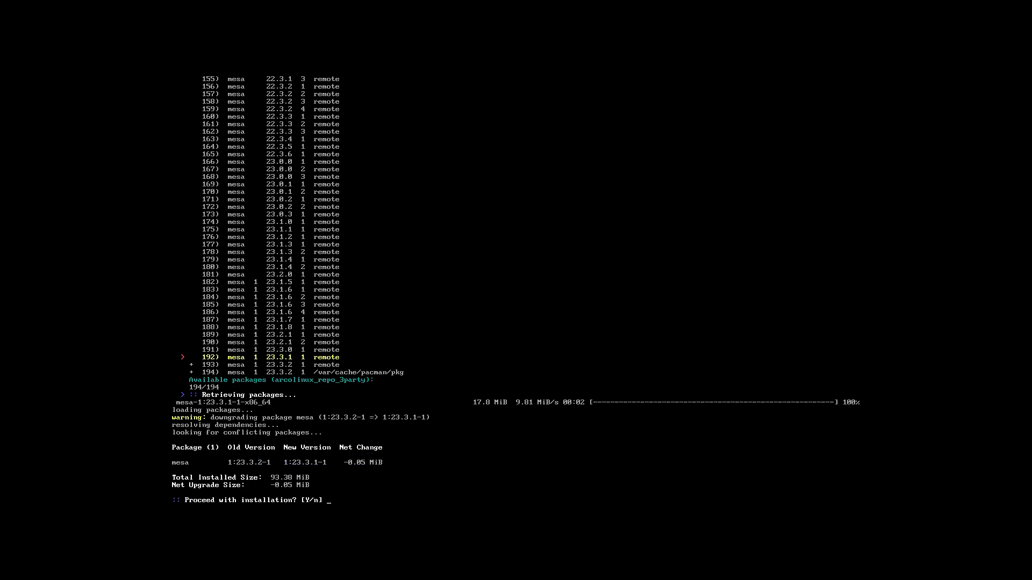
{"action": "type", "text": "y"}
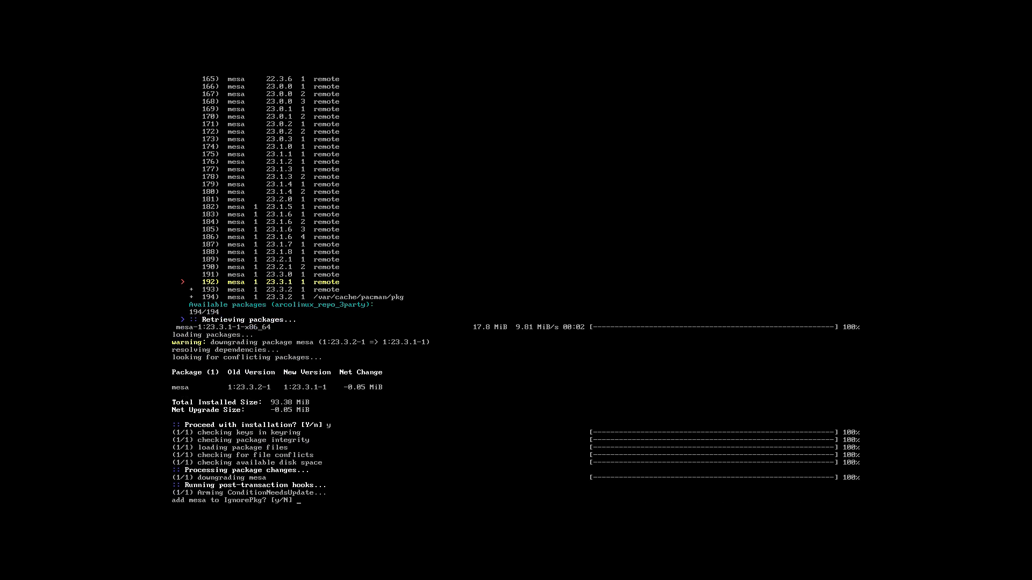
{"action": "type", "text": "y"}
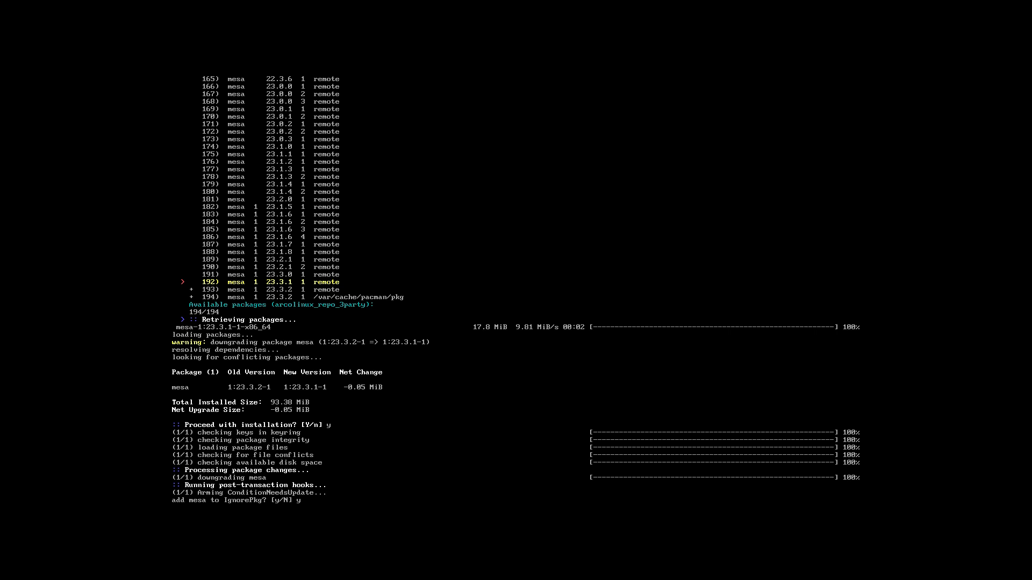
{"action": "key", "text": "Return"}
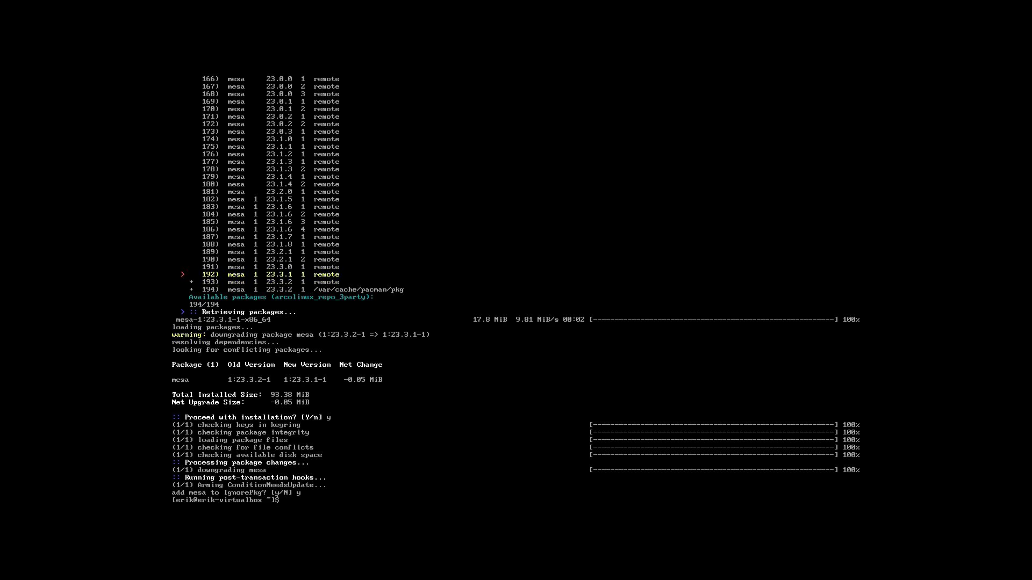
{"action": "type", "text": "su"}
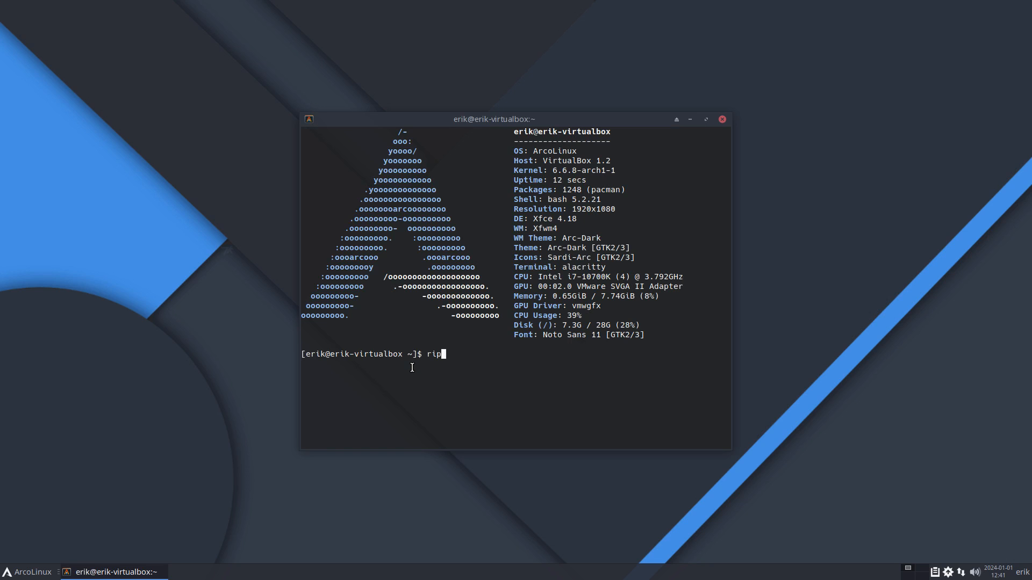
Run the 'rip' alias to list recent installs, showing mesa 1:23.3.1-1 last.
{"action": "key", "text": "Return"}
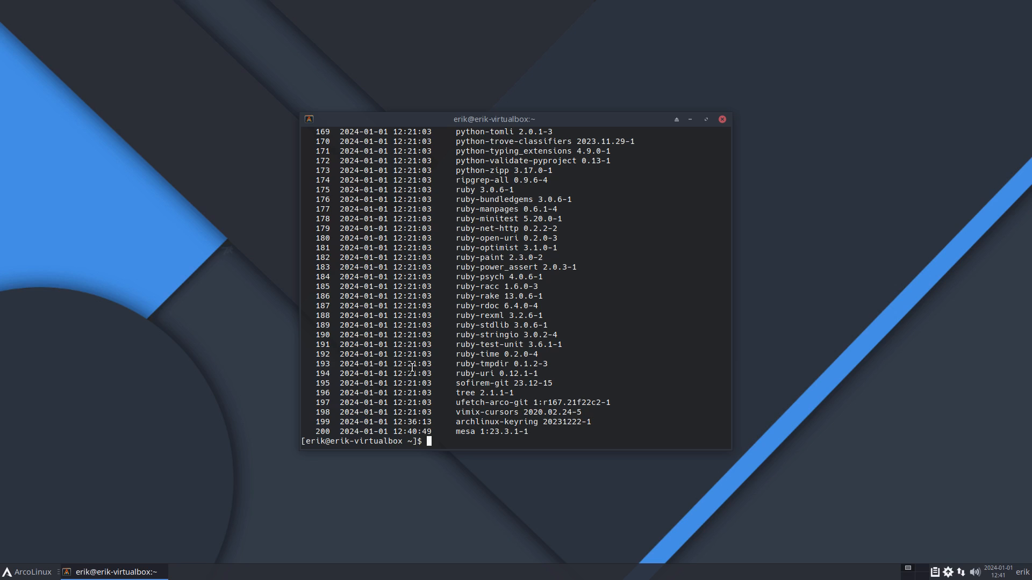
{"action": "mouse_move", "coordinate": [461, 431]}
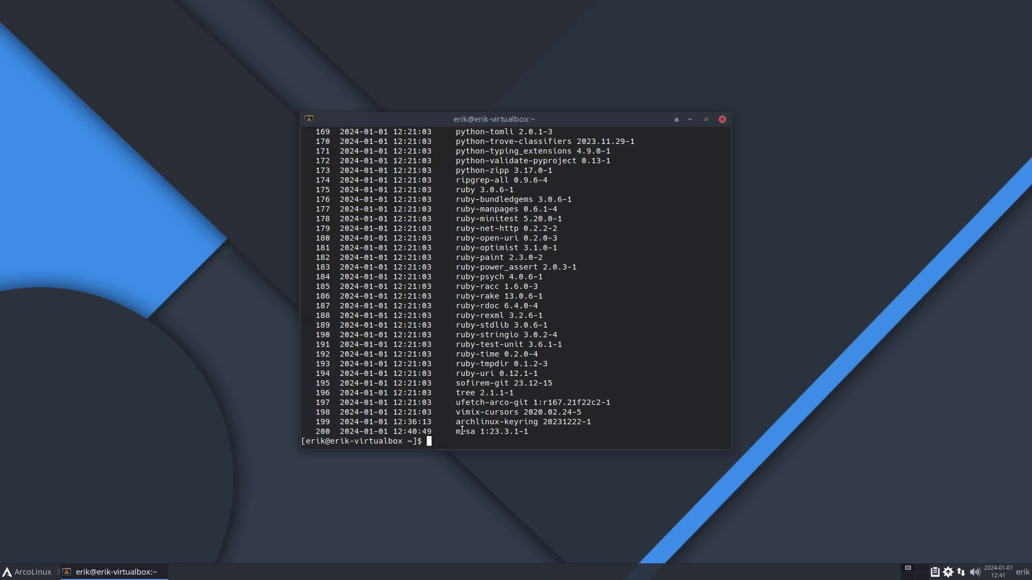
{"action": "mouse_move", "coordinate": [462, 431]}
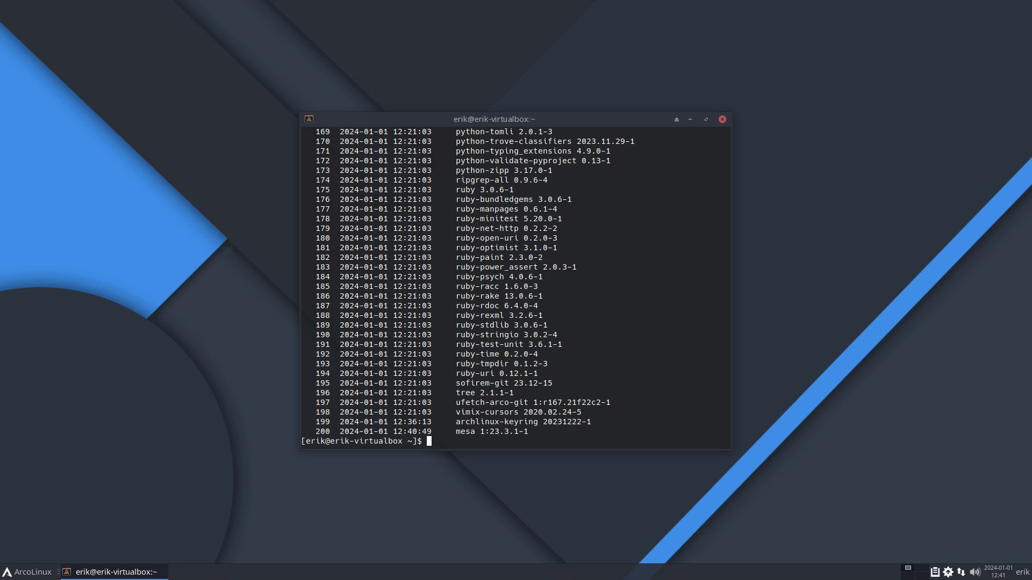
{"action": "mouse_move", "coordinate": [539, 430]}
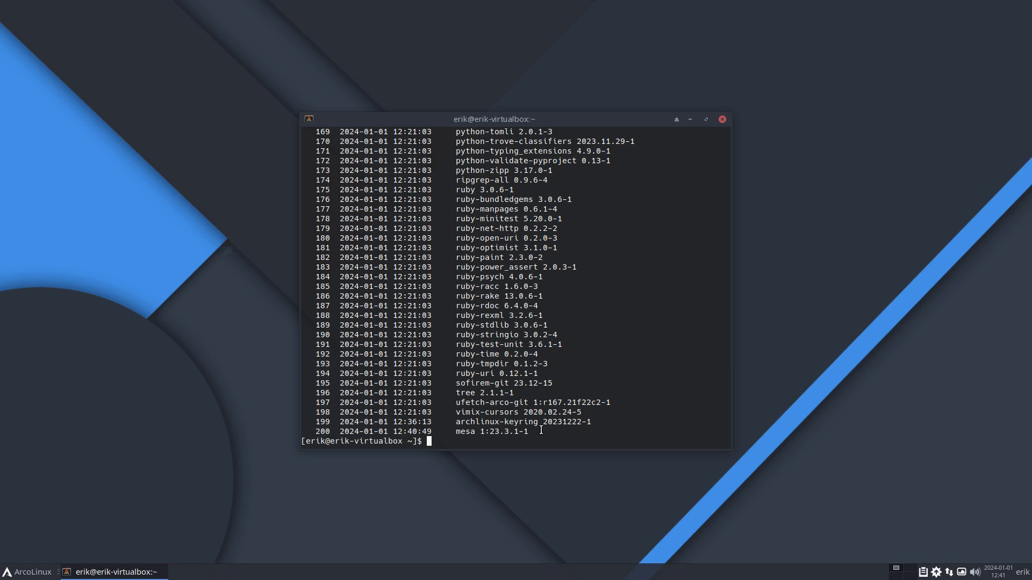
{"action": "mouse_move", "coordinate": [533, 432]}
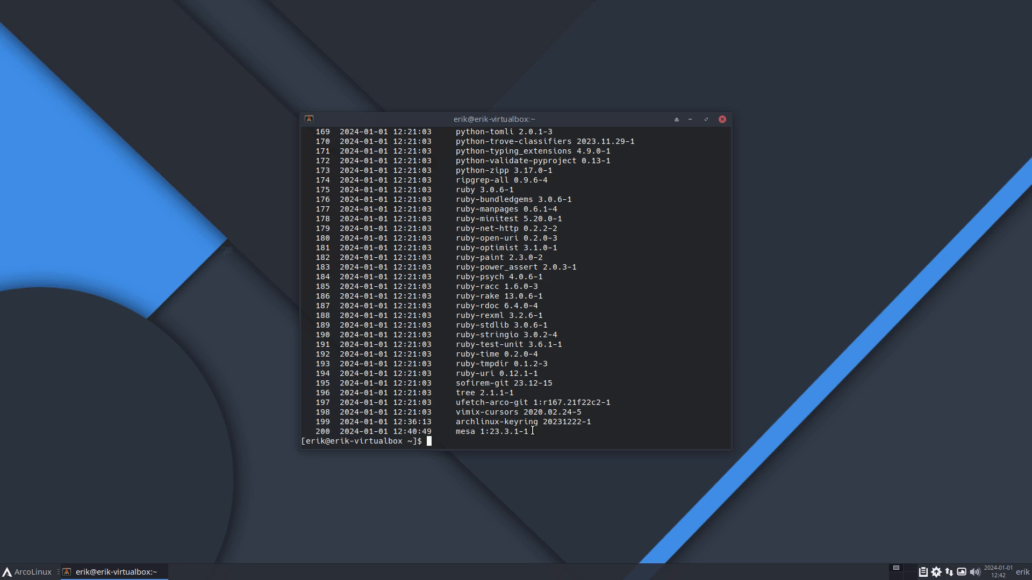
{"action": "type", "text": "yay"}
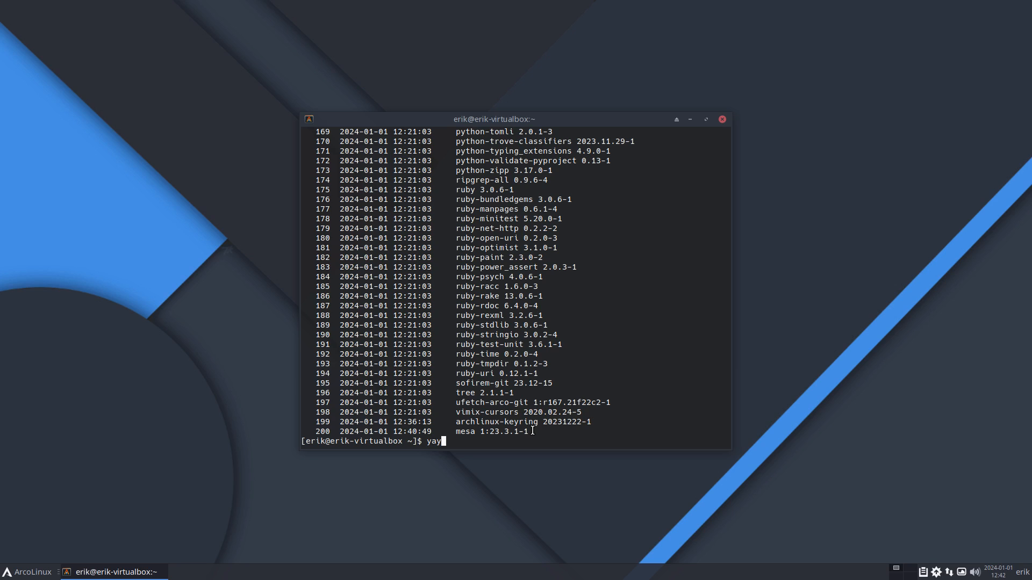
Search with 'yay mesa', showing 1:23.3.1-1 installed while extra offers 1:23.3.2-1.
{"action": "type", "text": "mesa"}
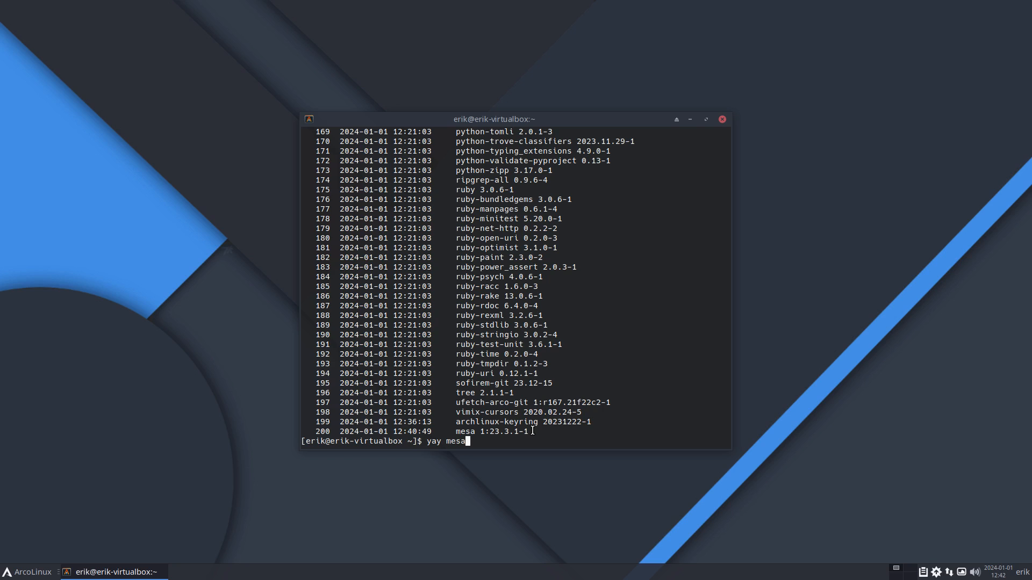
{"action": "key", "text": "Return"}
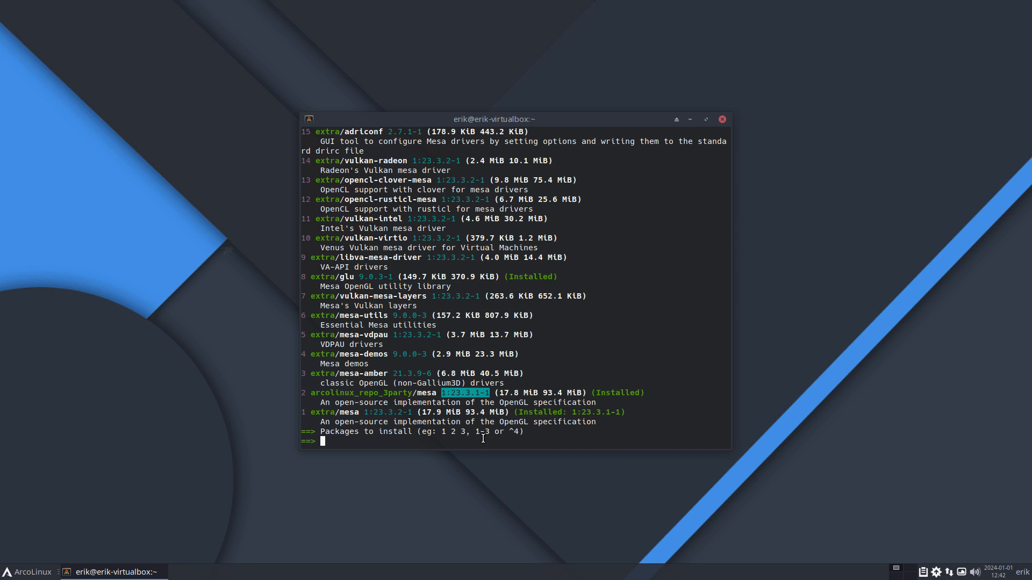
{"action": "mouse_move", "coordinate": [576, 124]}
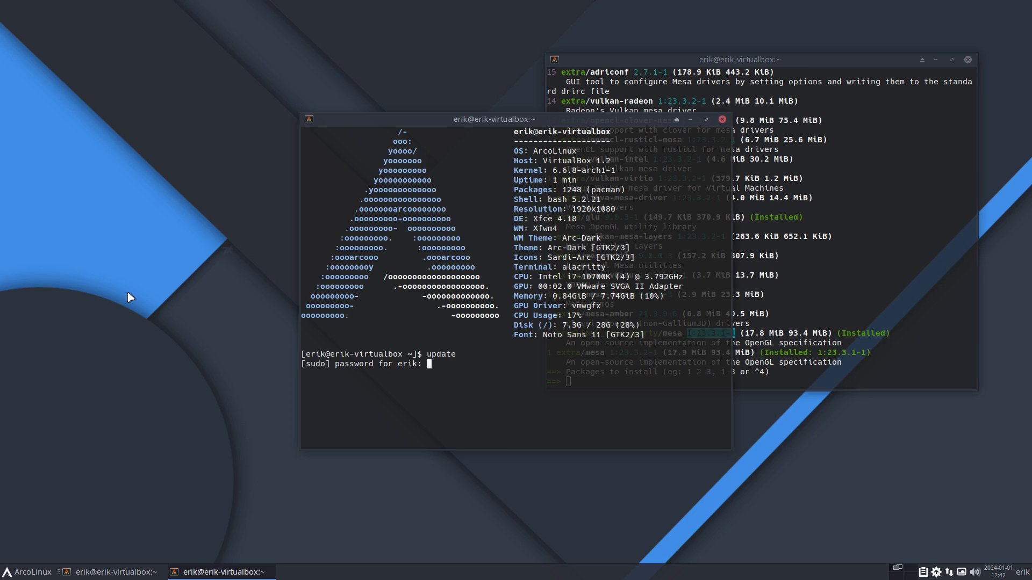
Run the full system update, which upgrades only libcap-ng to 0.8.4-1 and skips mesa.
{"action": "key", "text": "Return"}
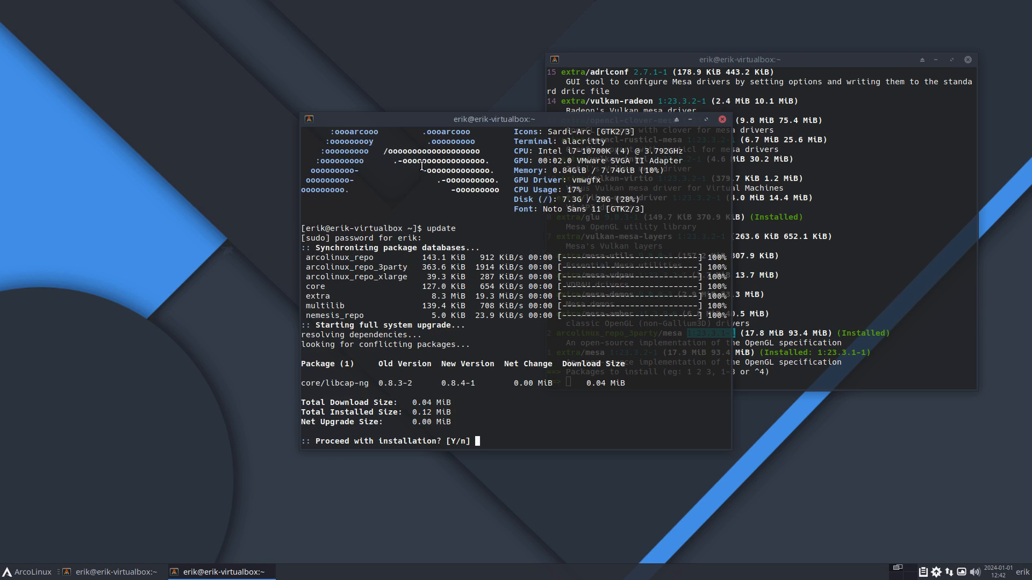
{"action": "left_click_drag", "start_coordinate": [490, 119], "coordinate": [260, 124]}
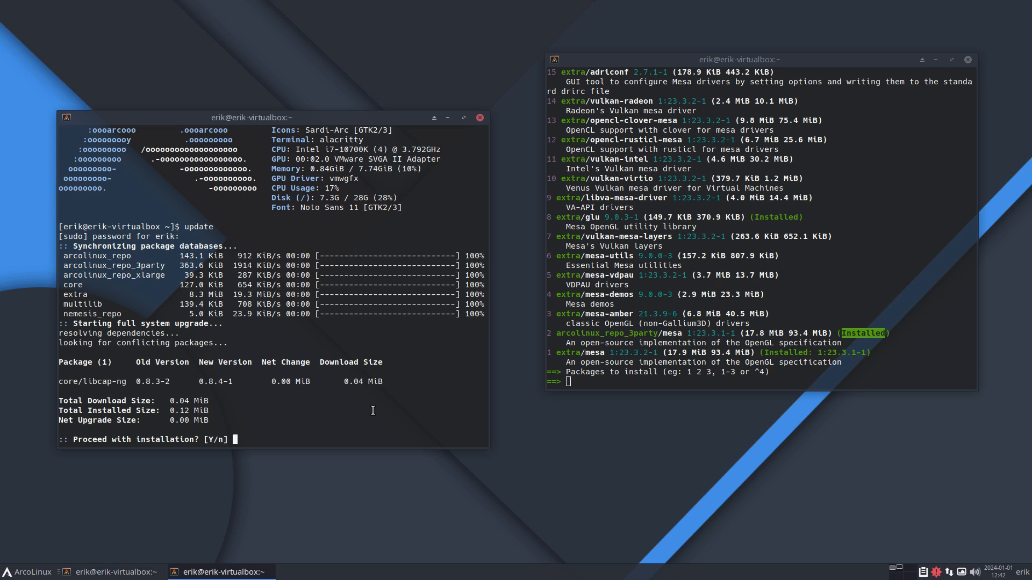
{"action": "type", "text": "Y"}
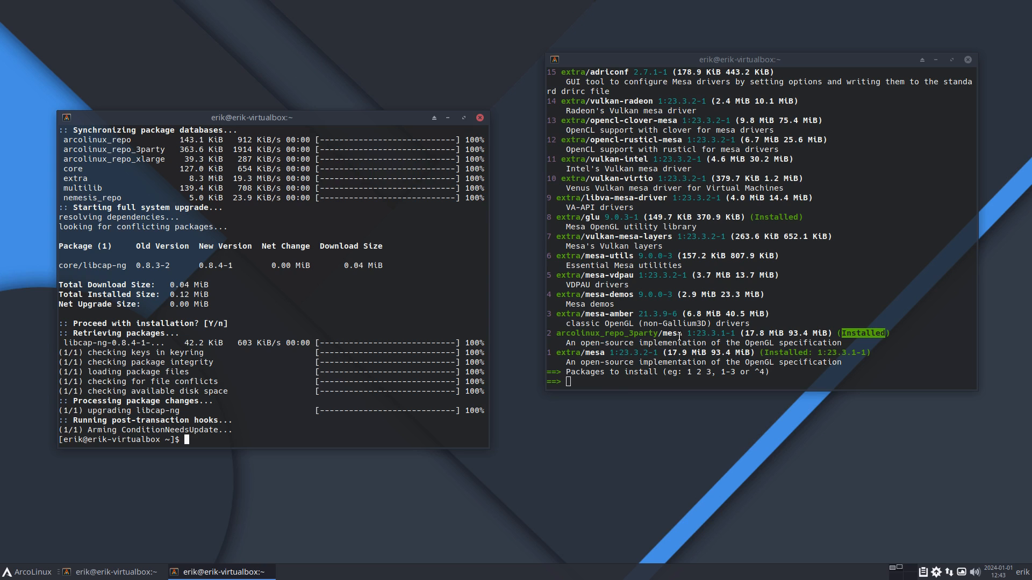
{"action": "mouse_move", "coordinate": [409, 387]}
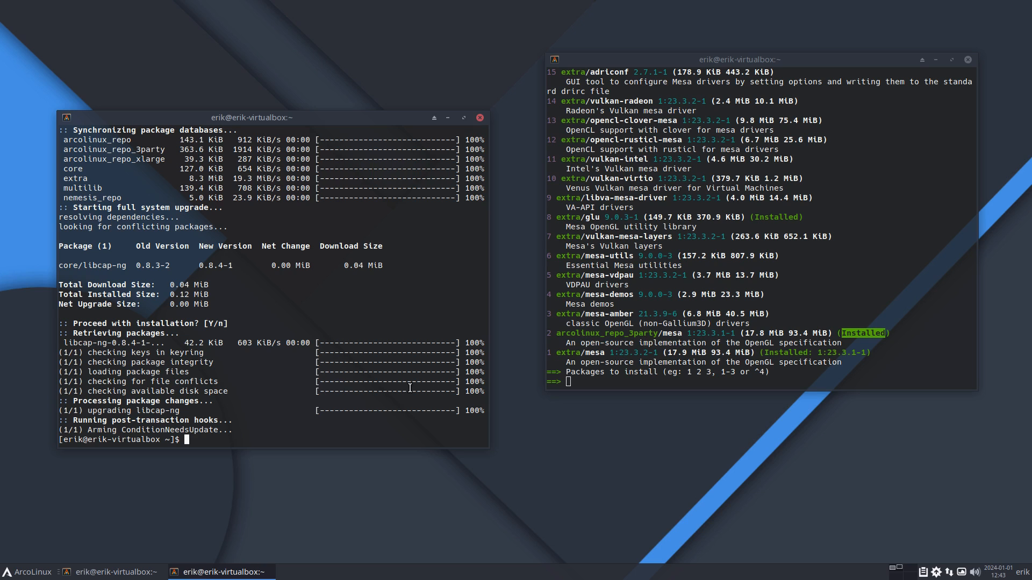
Launch 'sudo downgrade' without a package, landing in an empty package picker.
{"action": "type", "text": "sudo downgrad"}
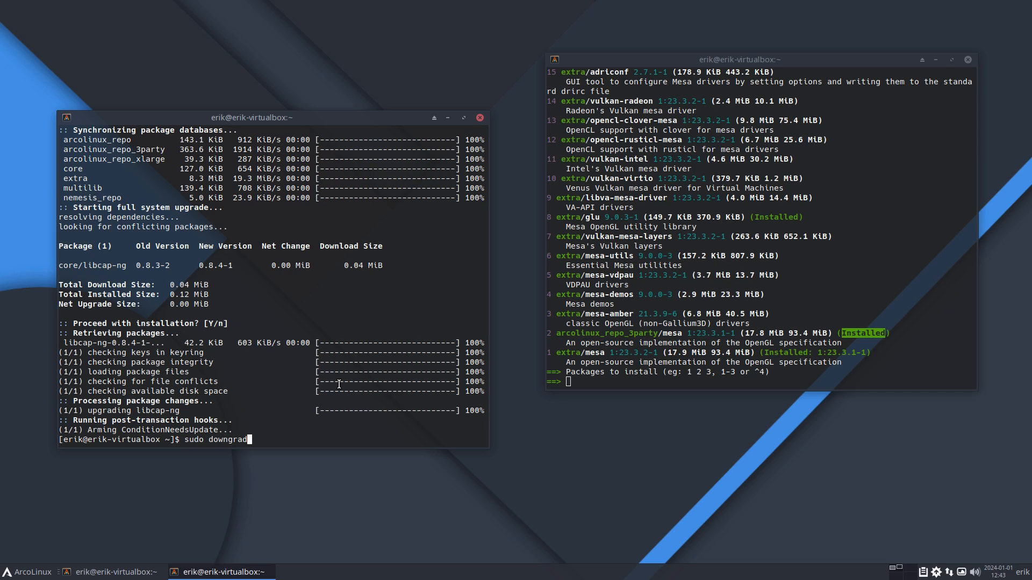
{"action": "type", "text": "i"}
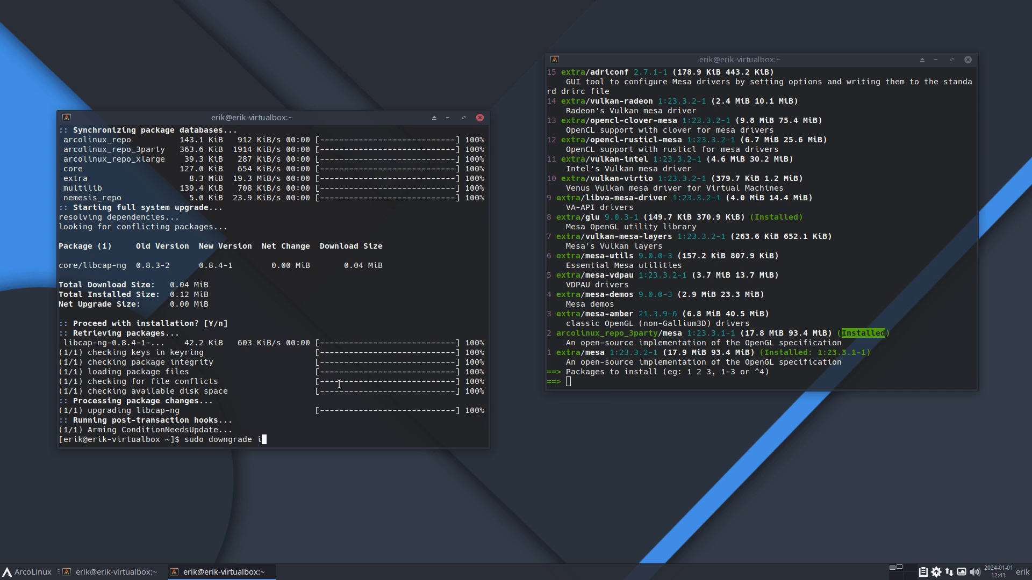
{"action": "key", "text": "Return"}
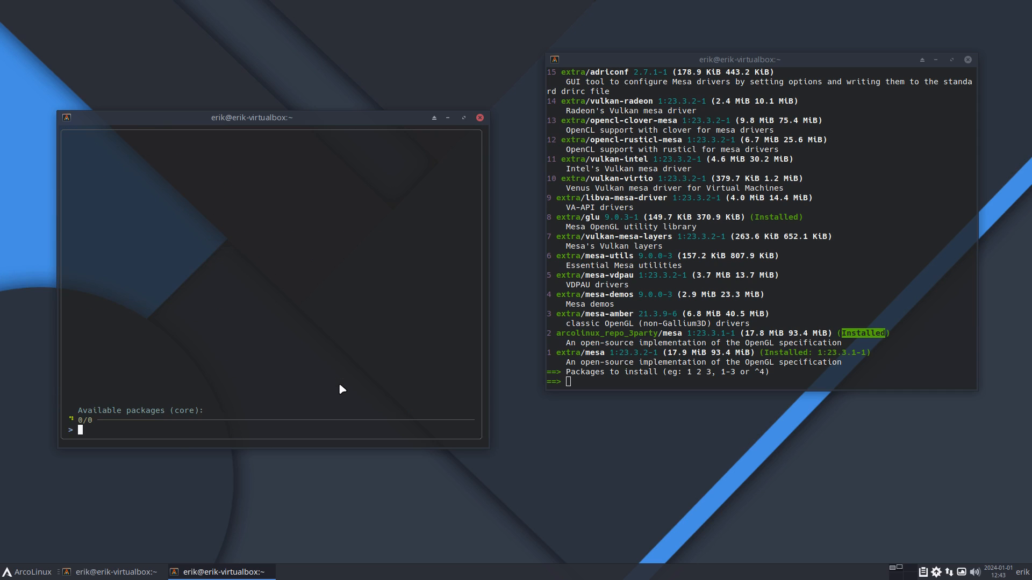